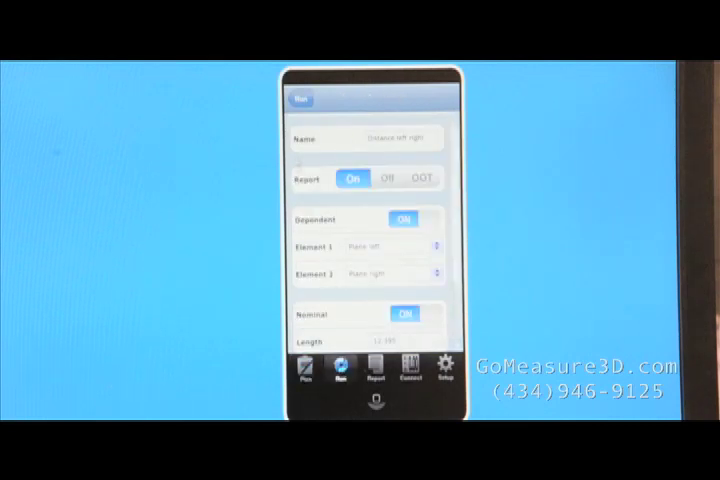
Return to the Run list and review its six planes, top points, distances and angles.
click(300, 99)
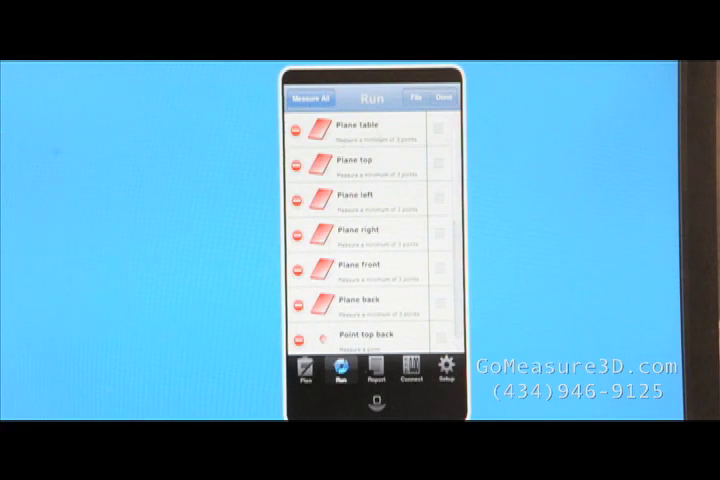
scroll(down, 3)
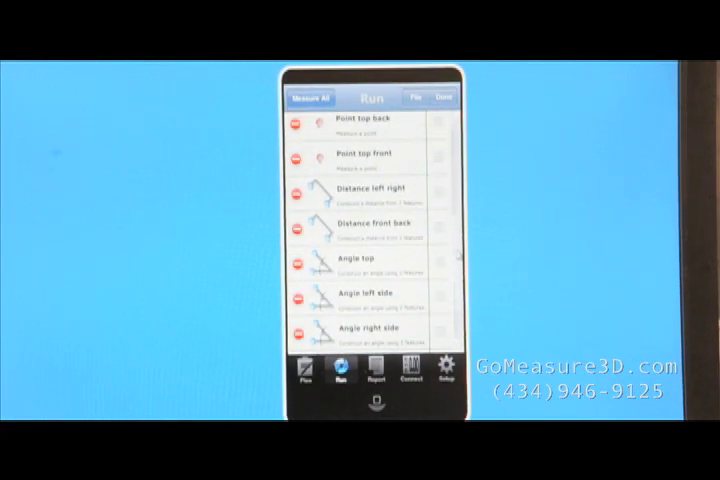
scroll(down, 3)
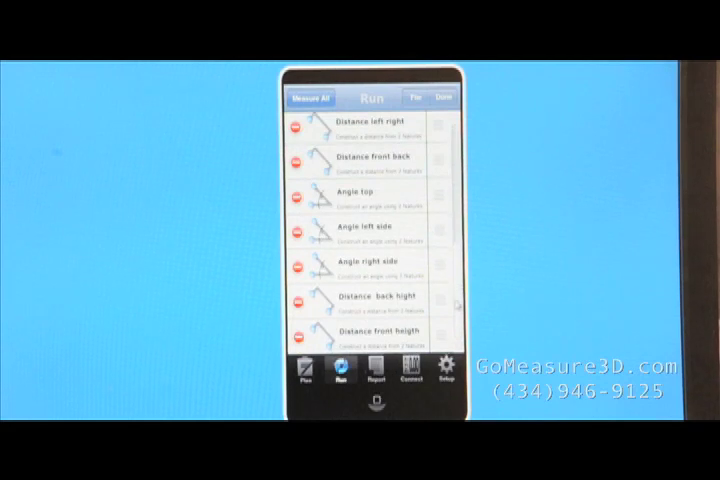
scroll(up, 3)
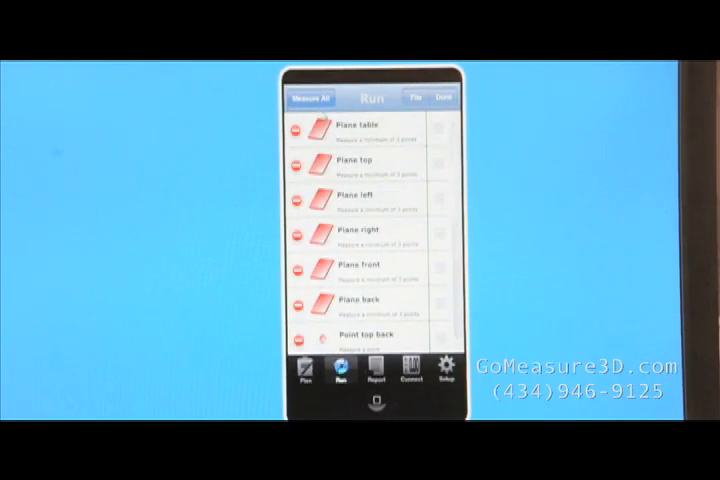
Start Measure All so every planned plane, point, distance and angle is measured in order.
click(415, 98)
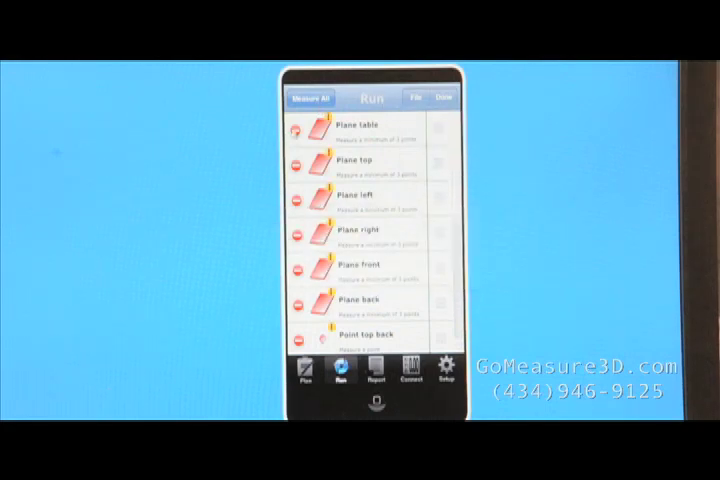
click(360, 128)
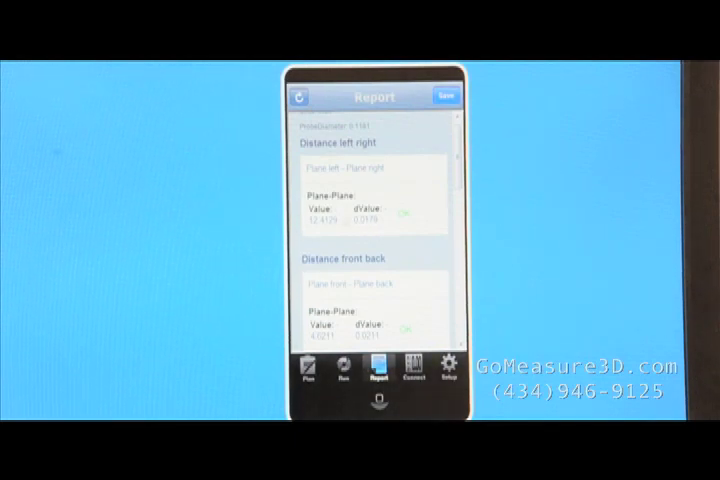
Show Distance left right settings: Plane left to Plane right, nominal 12.395, tolerance 0.1.
click(345, 376)
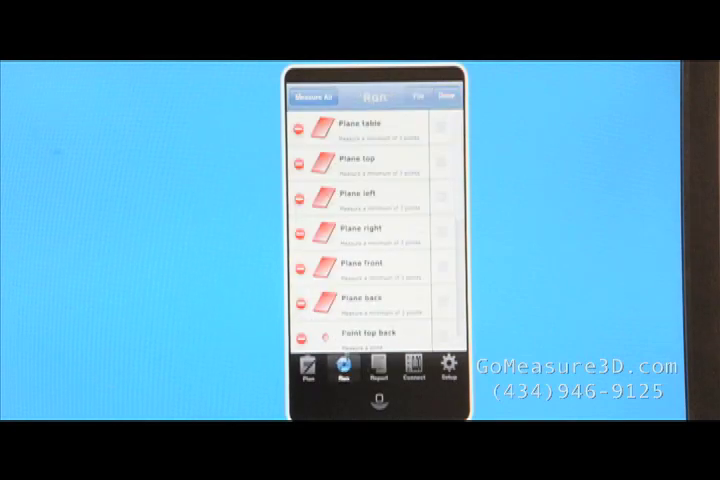
scroll(down, 3)
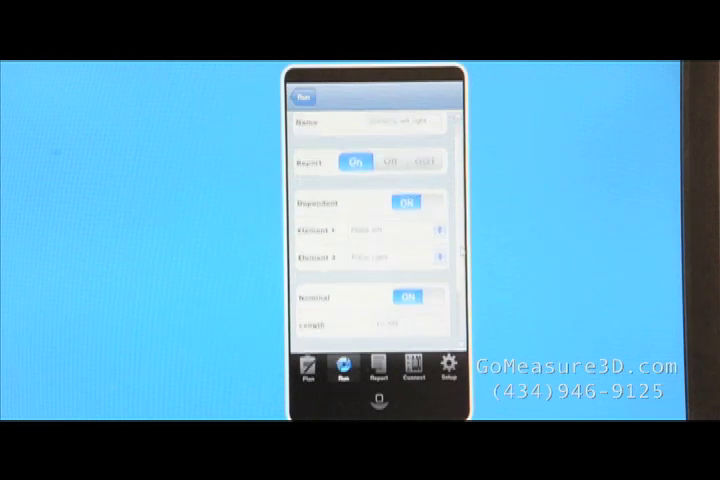
scroll(up, 3)
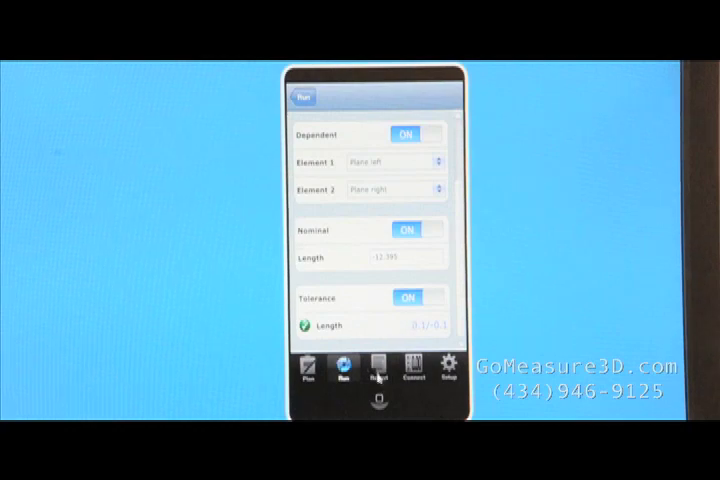
Review the report's angle results and back and front height distances, all OK.
click(377, 370)
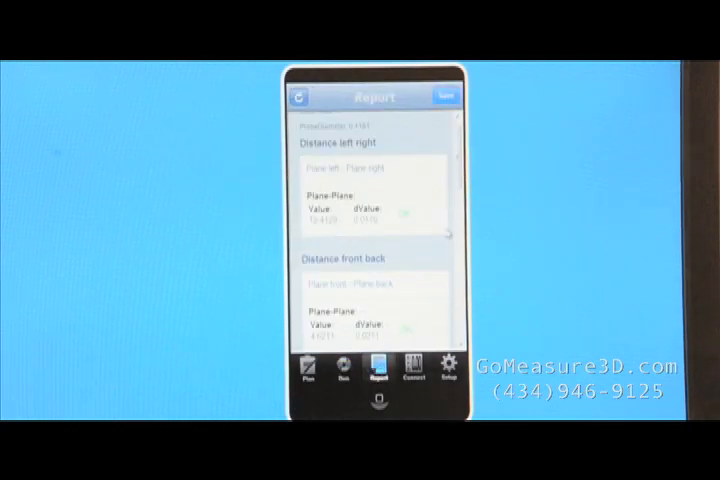
scroll(up, 3)
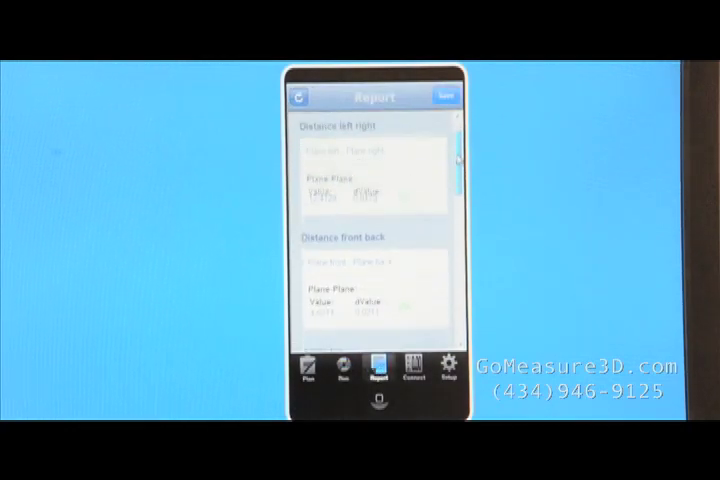
scroll(down, 3)
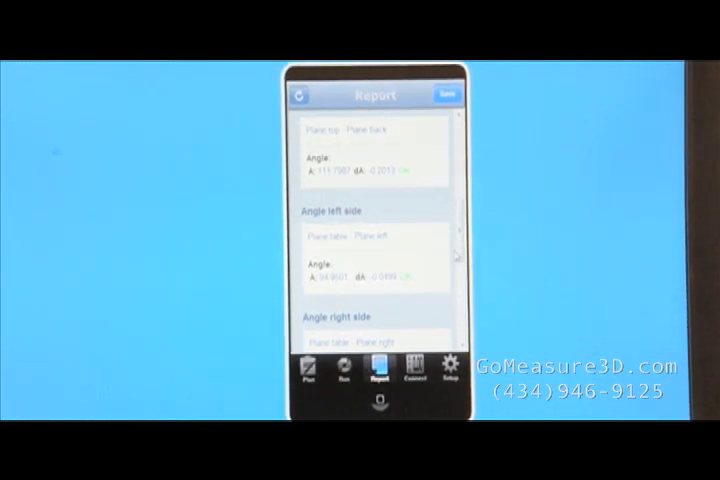
scroll(down, 3)
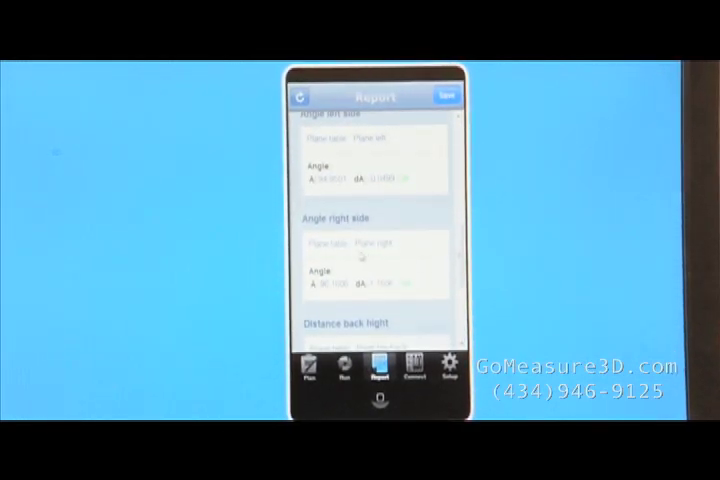
scroll(down, 3)
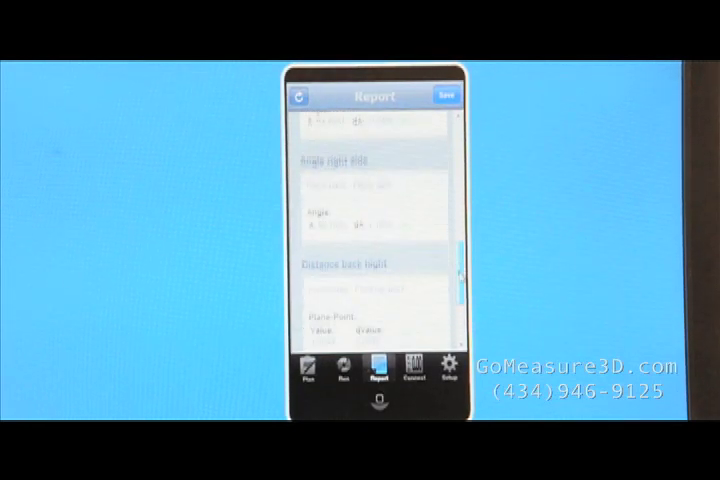
scroll(up, 3)
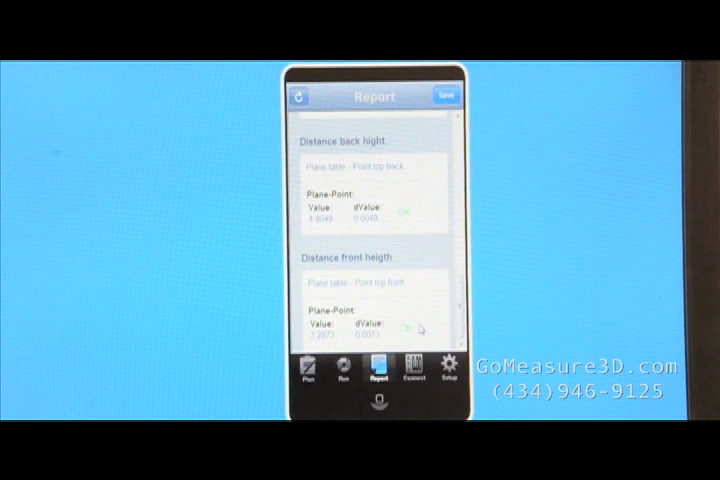
scroll(up, 3)
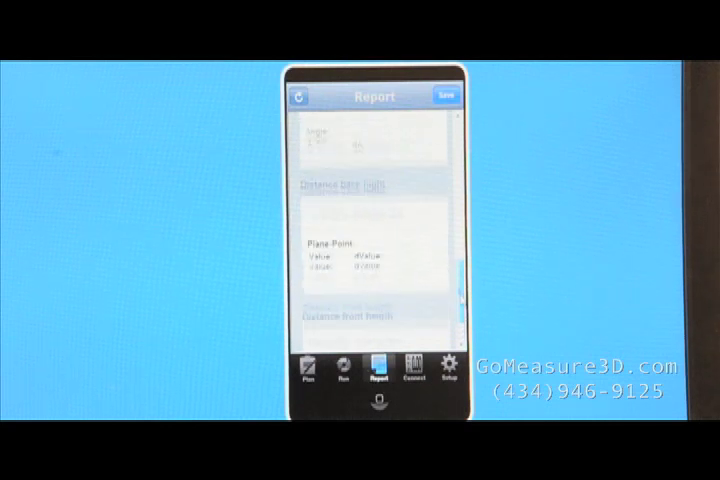